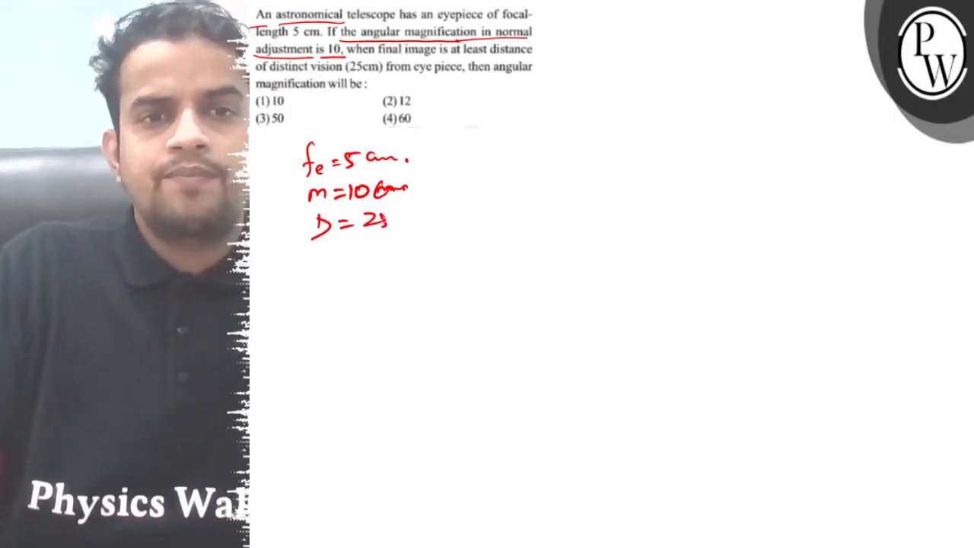
pyautogui.write('5 cm.')
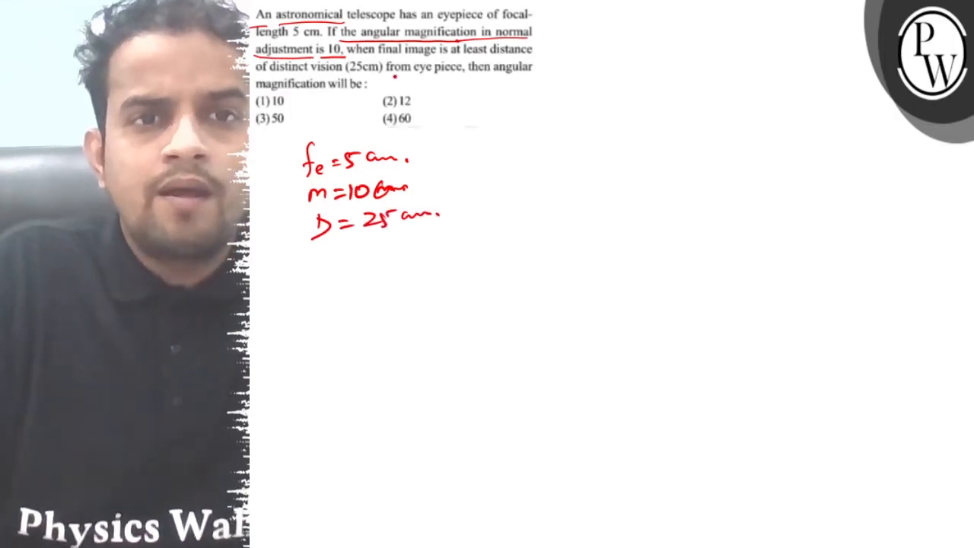